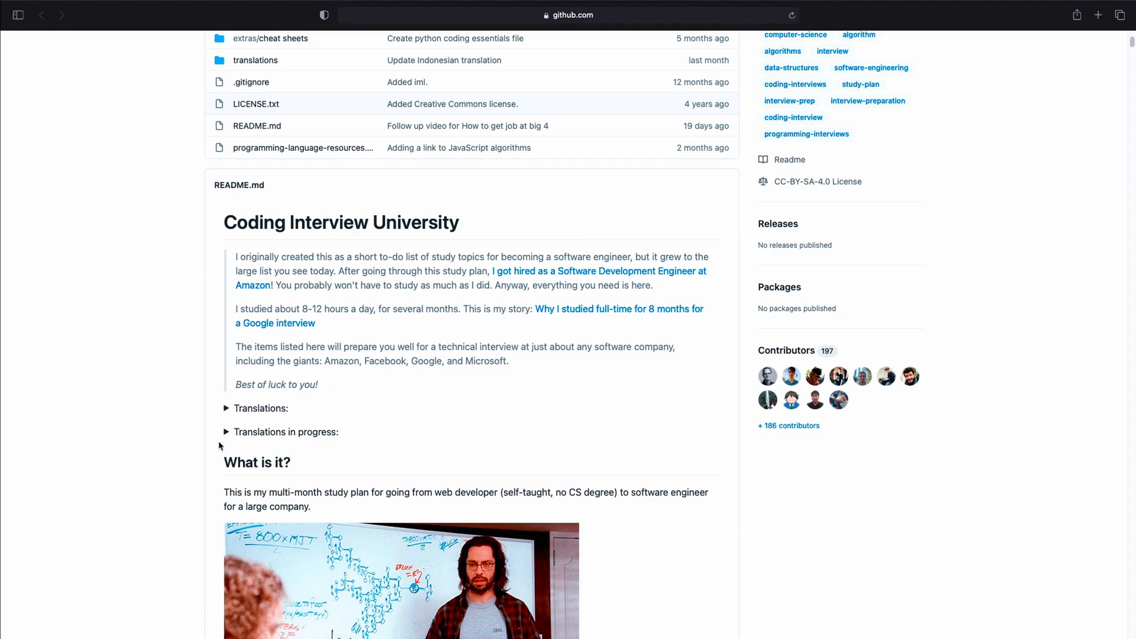
mouse_move(362, 364)
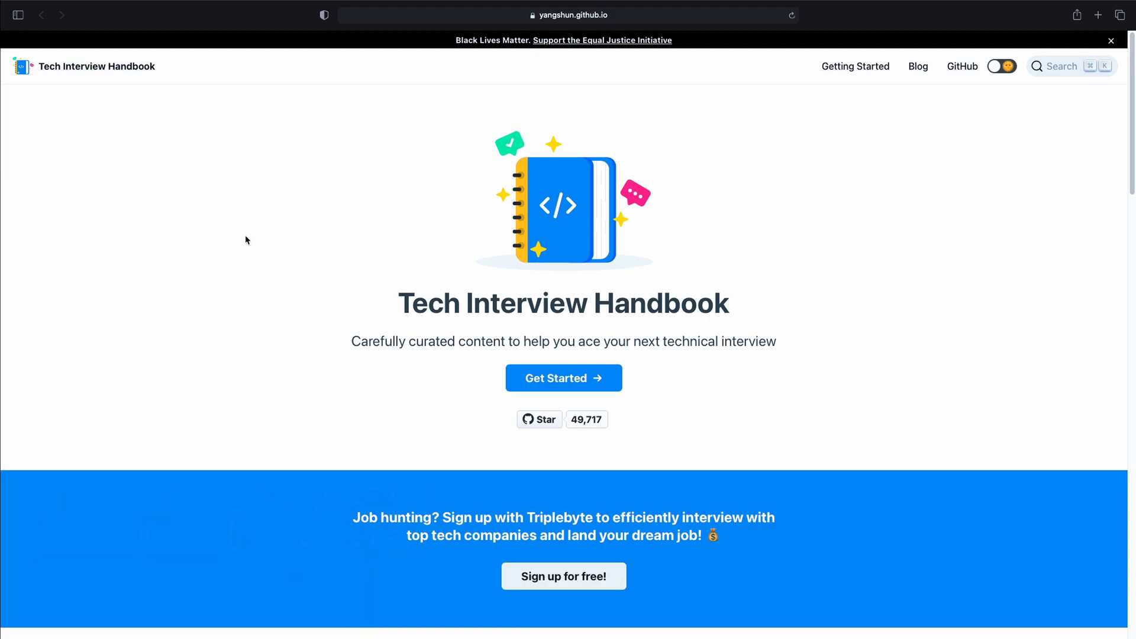
Open the donnemartin/system-design-primer repository on GitHub from the Tech Interview Handbook homepage
left_click(961, 66)
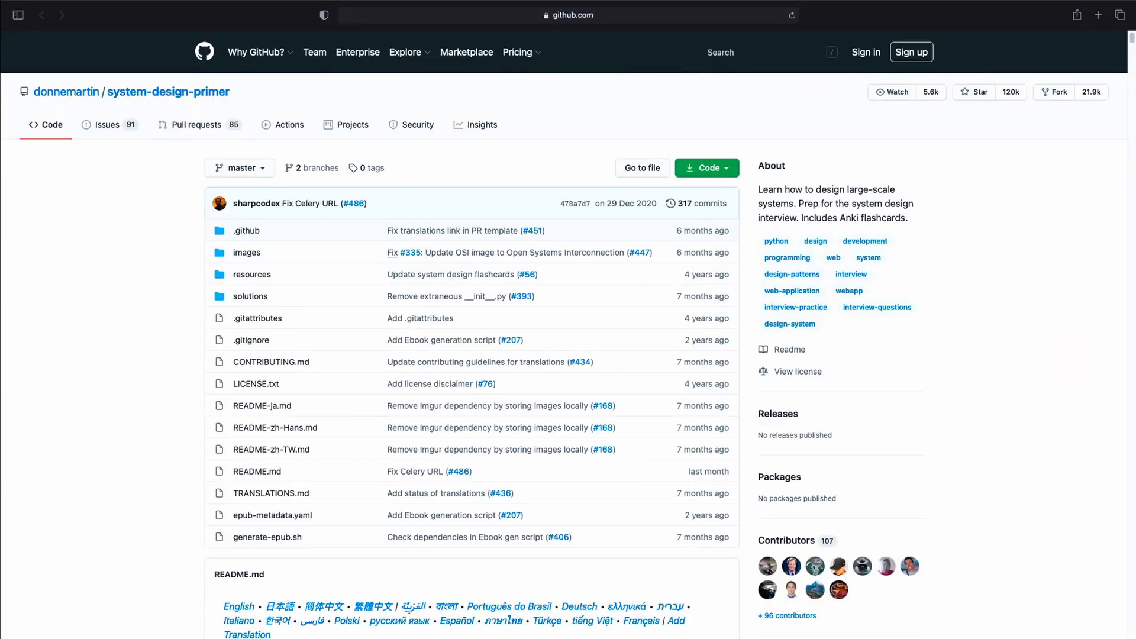